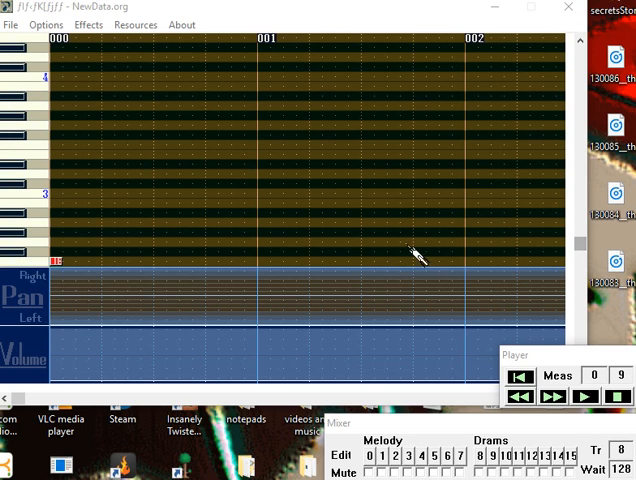
pyautogui.moveTo(273, 135)
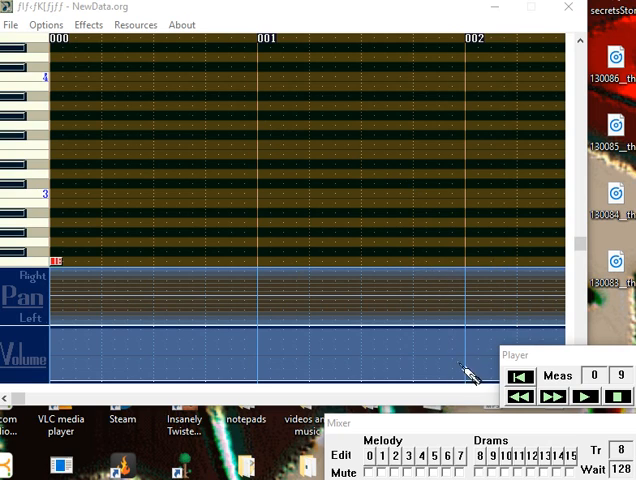
pyautogui.moveTo(282, 361)
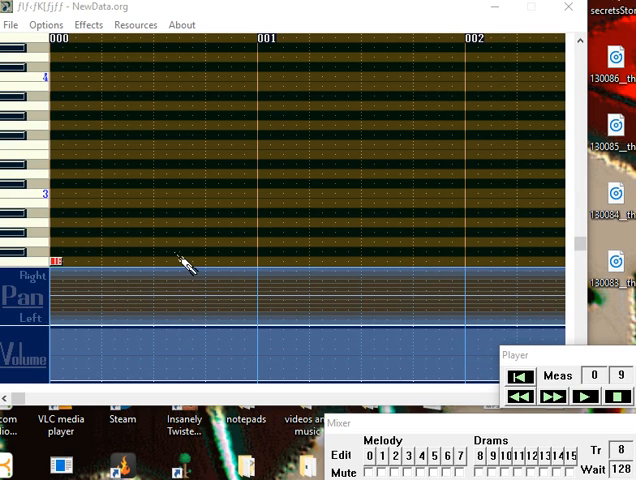
pyautogui.moveTo(256, 222)
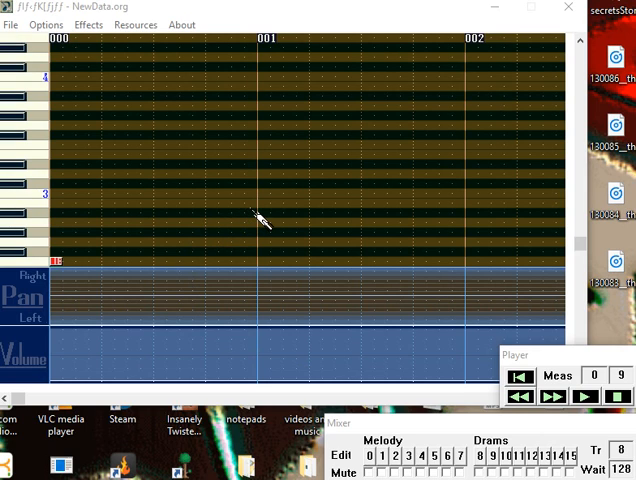
pyautogui.moveTo(268, 217)
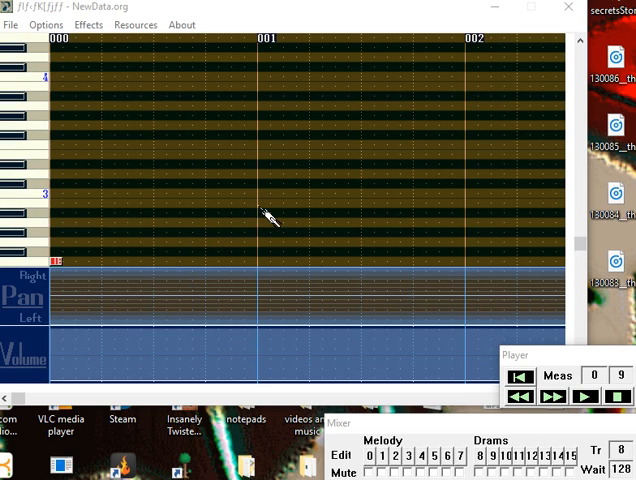
pyautogui.moveTo(215, 107)
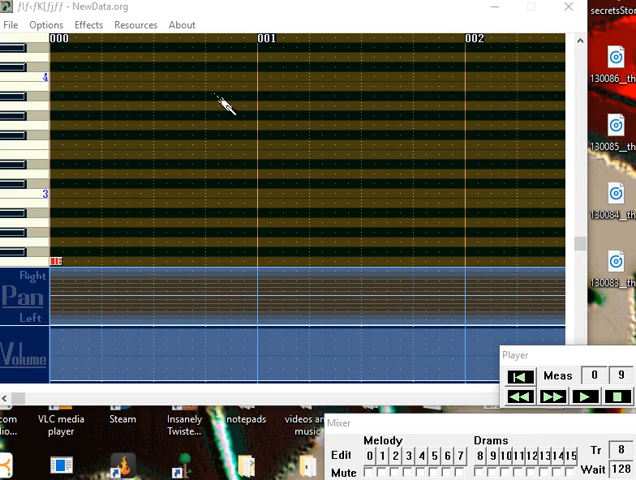
pyautogui.moveTo(205, 72)
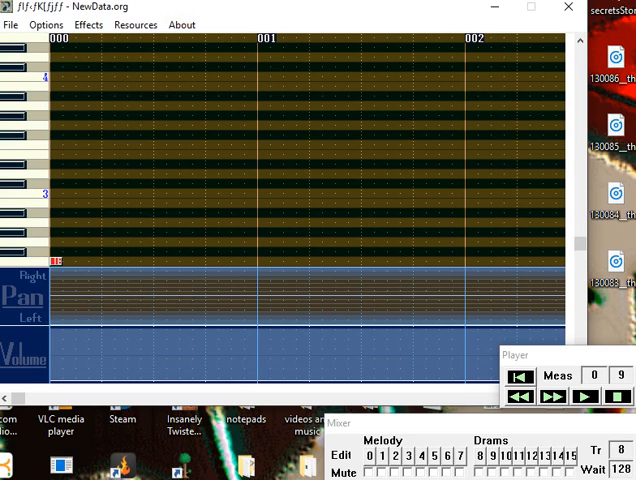
# Load the Stalactite.org song from the Desktop via File > Load
pyautogui.click(11, 25)
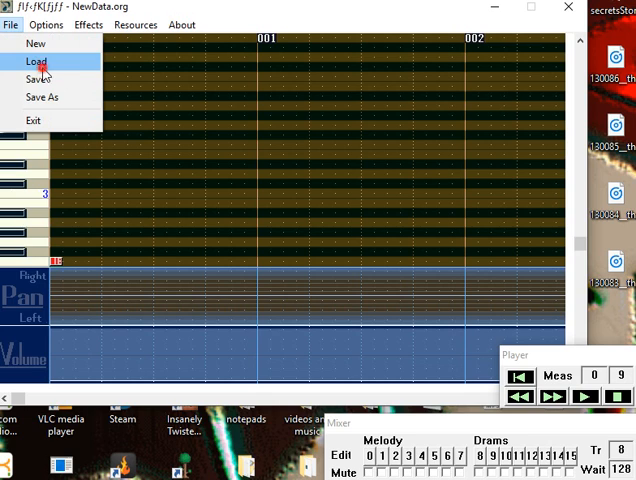
pyautogui.click(47, 67)
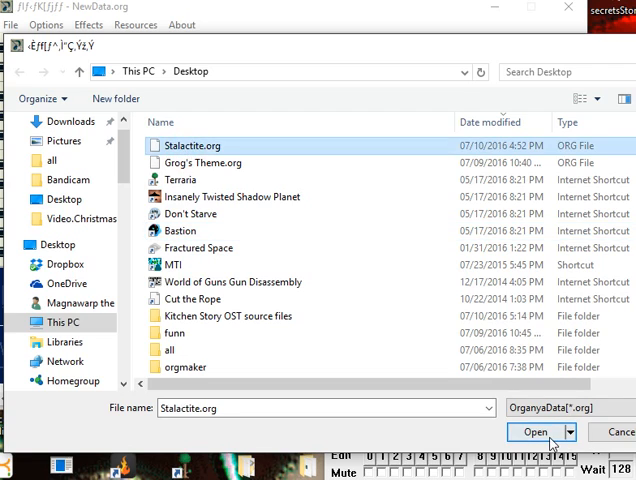
pyautogui.click(521, 435)
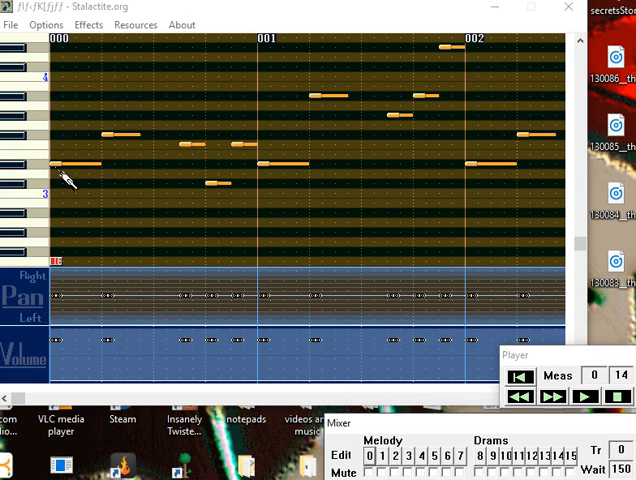
pyautogui.moveTo(118, 155)
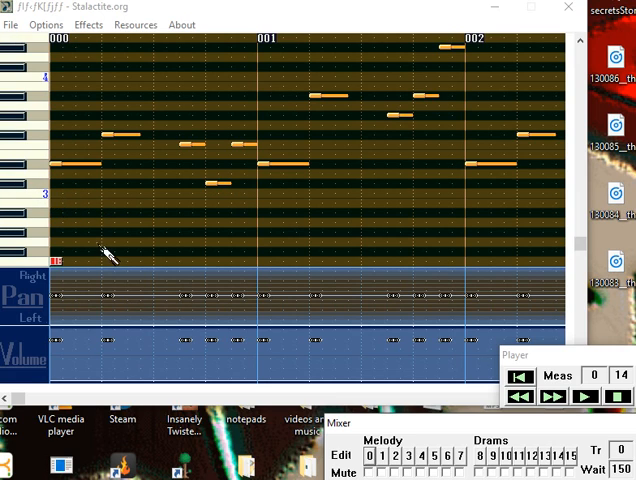
pyautogui.moveTo(70, 200)
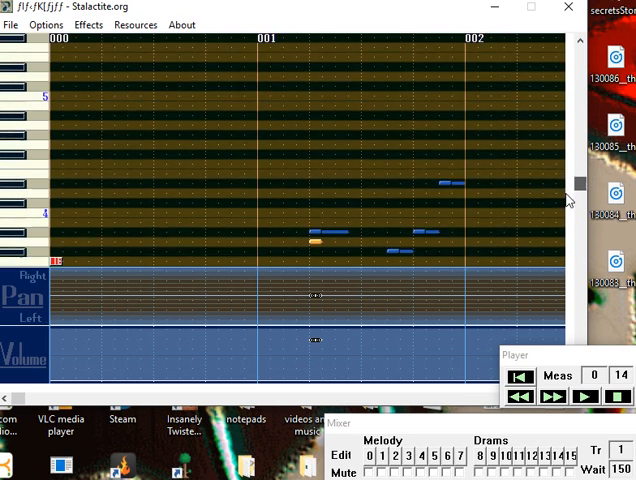
# Scroll through the song to measure 11 before viewing the track instruments
pyautogui.scroll(-3)
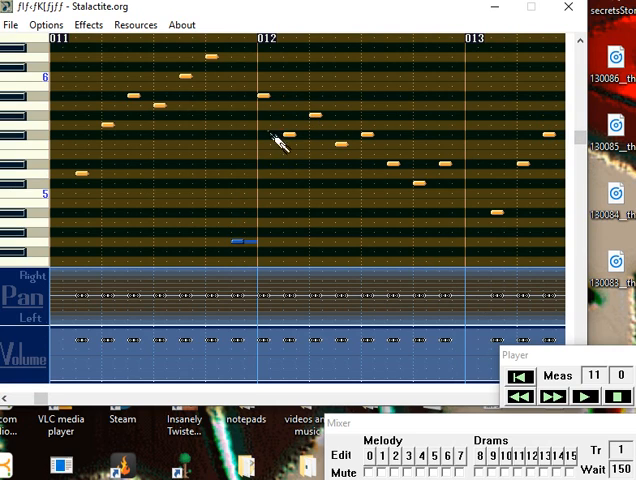
pyautogui.moveTo(88, 159)
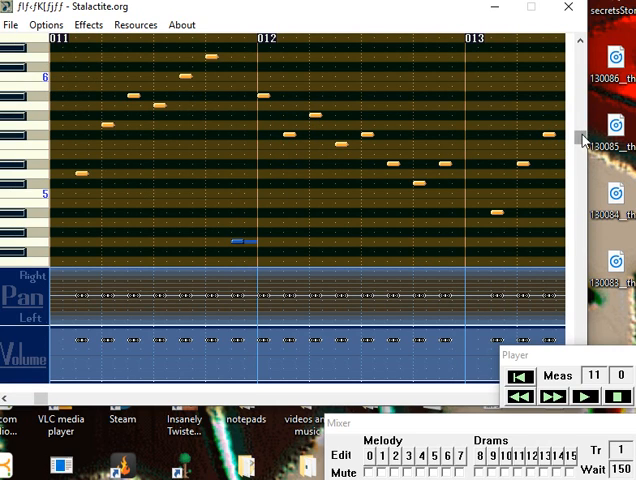
pyautogui.scroll(-3)
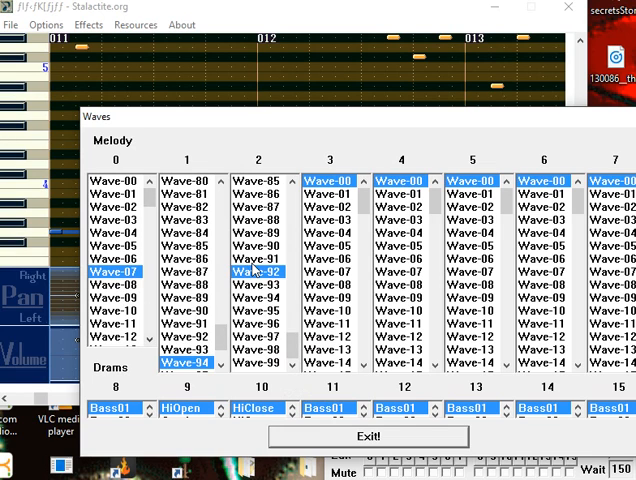
# Close the Waves instrument dialog with Exit!
pyautogui.click(379, 436)
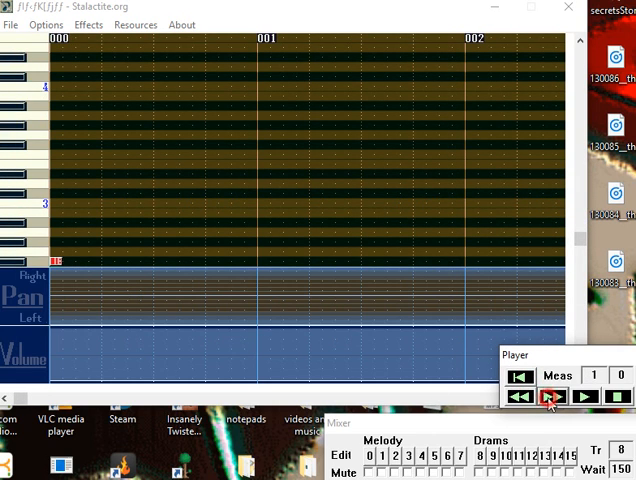
# Fast-forward drum track 8 to measure 4 and close the Waves dialog again
pyautogui.click(551, 396)
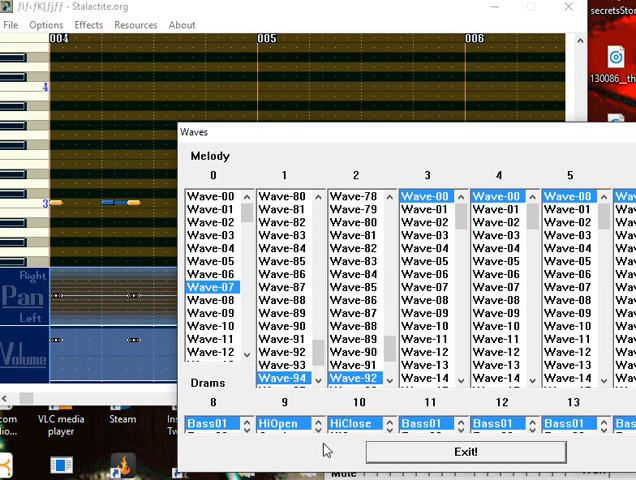
pyautogui.click(465, 450)
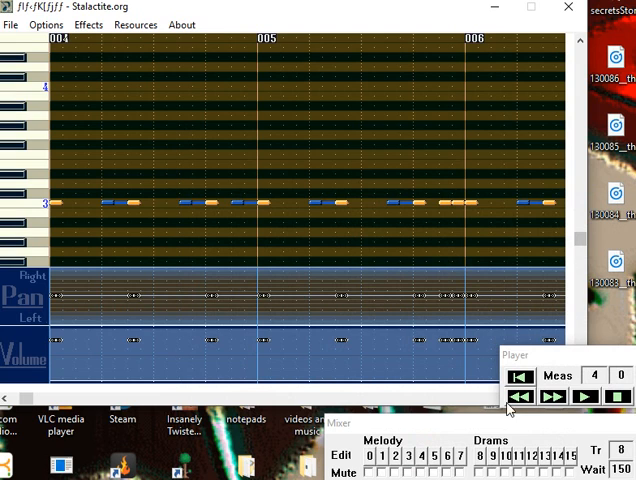
pyautogui.moveTo(515, 397)
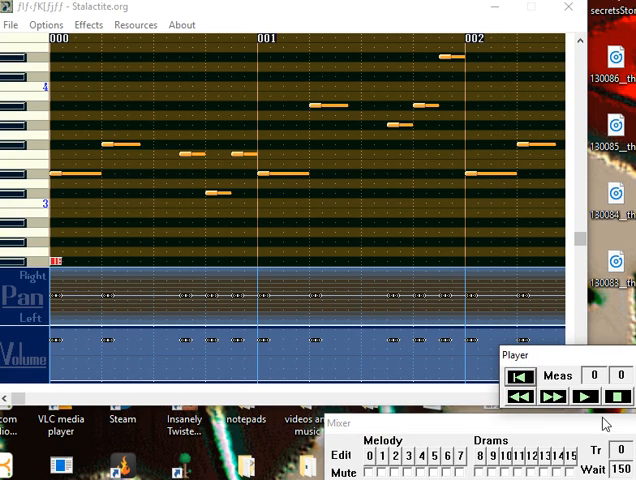
pyautogui.moveTo(565, 414)
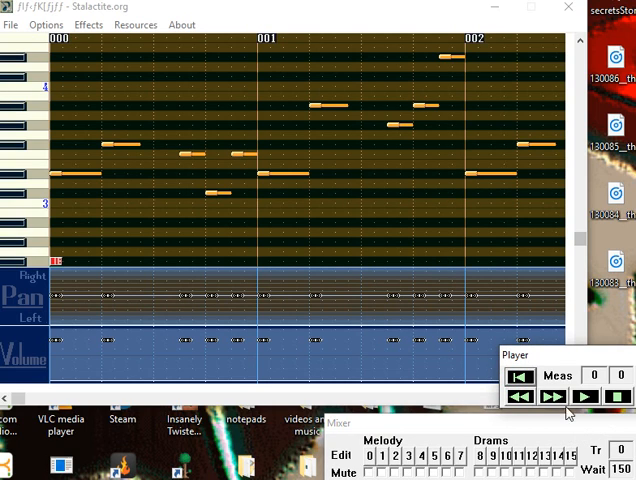